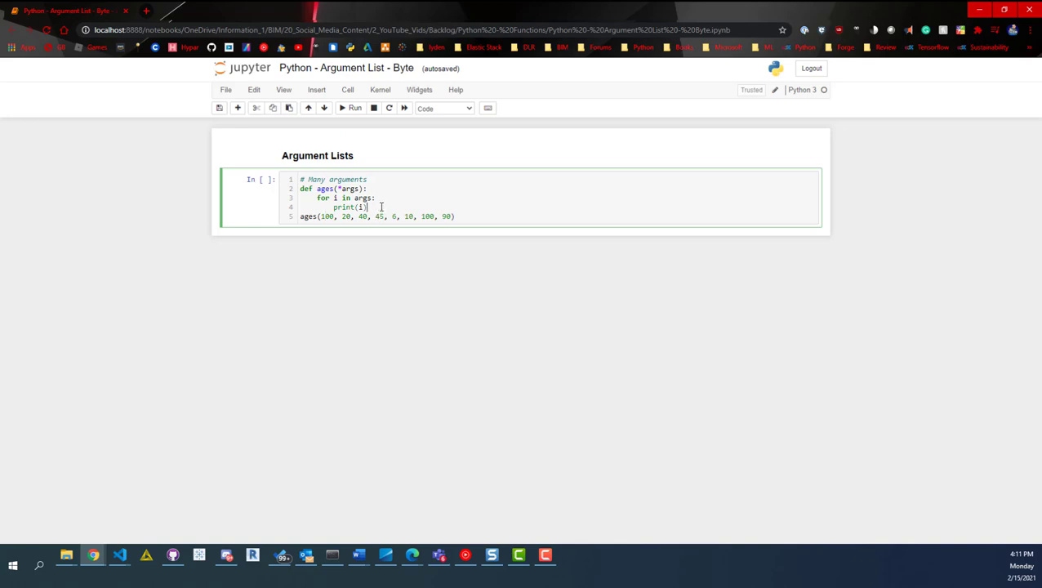
pyautogui.moveTo(451, 196)
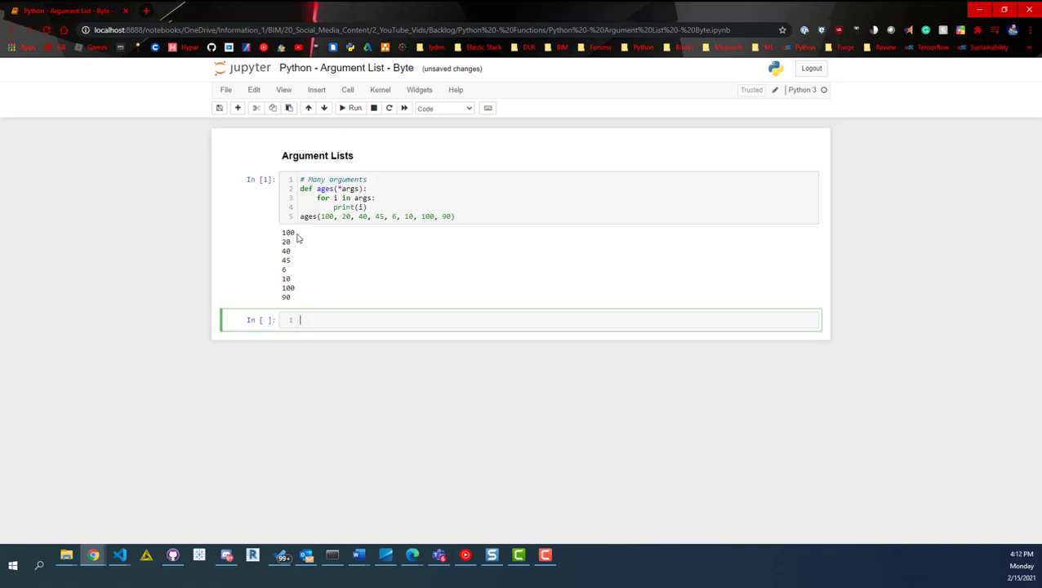
pyautogui.moveTo(294, 268)
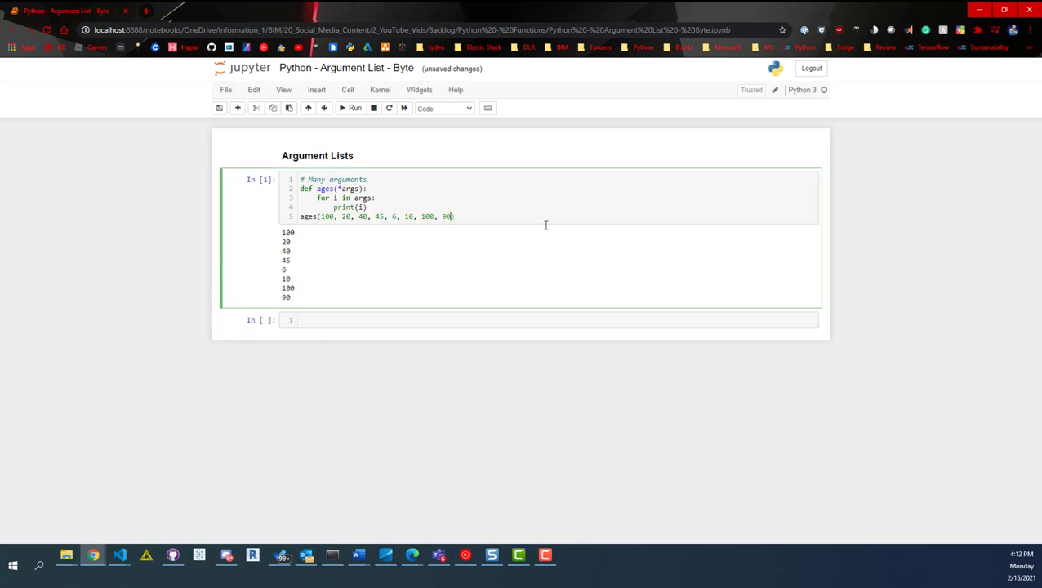
pyautogui.write(', 30')
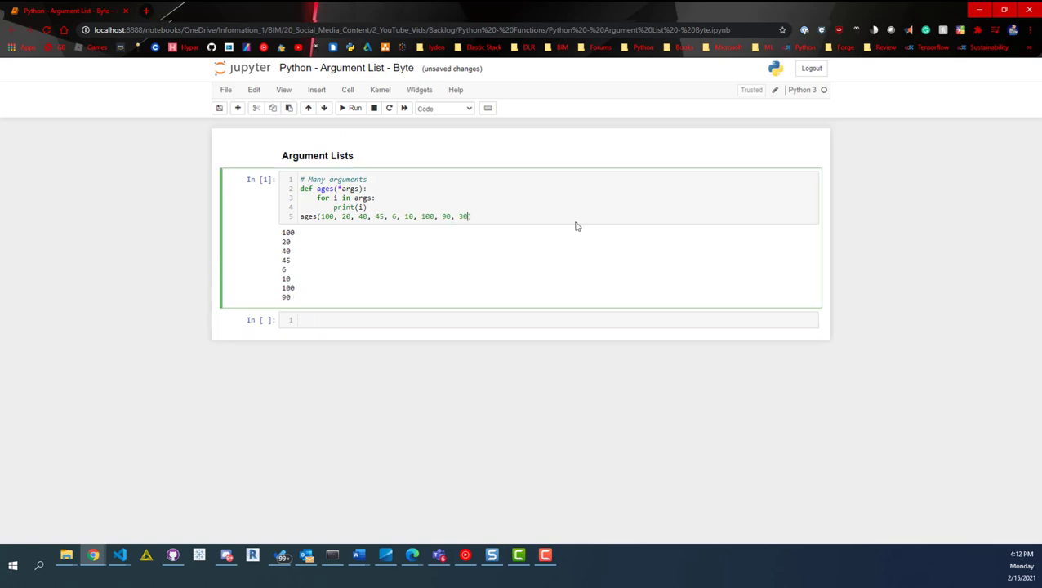